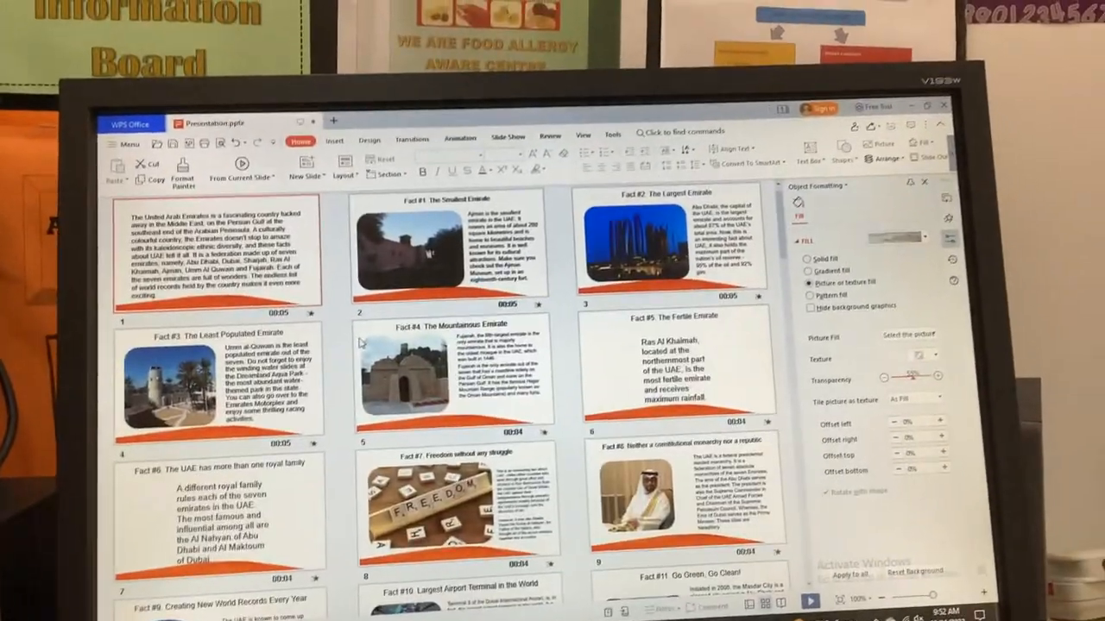
scroll(down, 3)
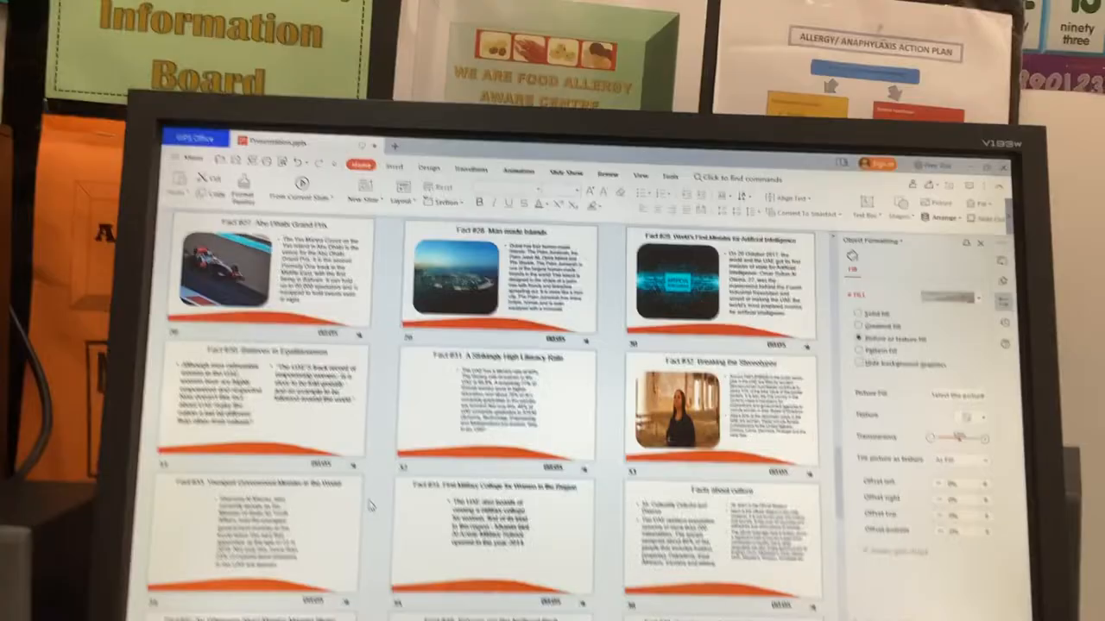
scroll(down, 3)
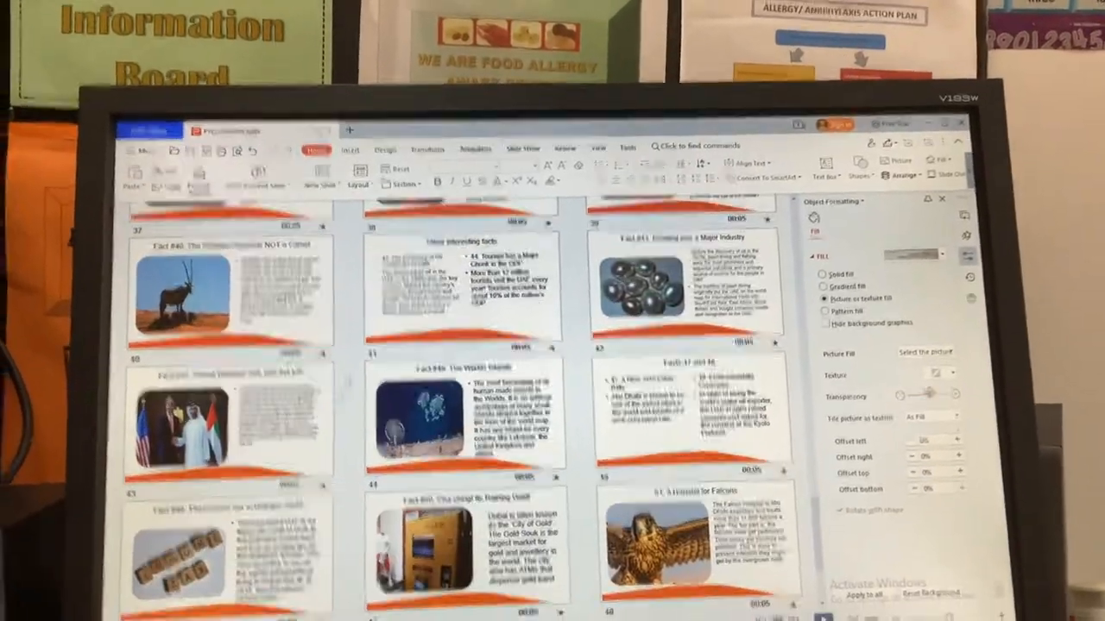